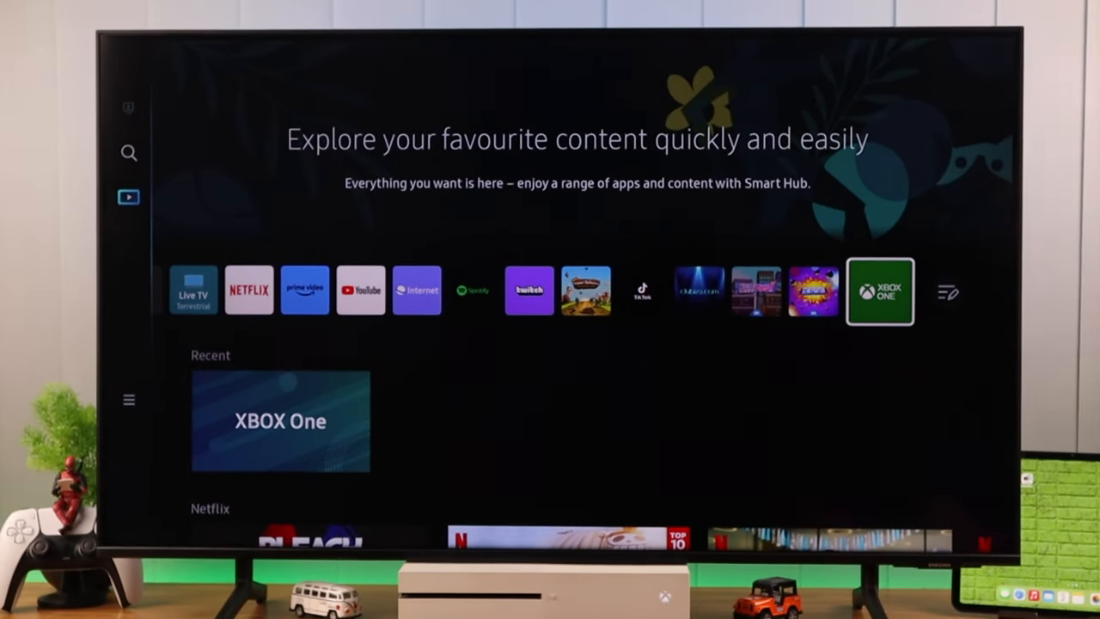
Bring up the on-TV control menu via the physical button and move focus from Channel Down to Source
left_click(880, 289)
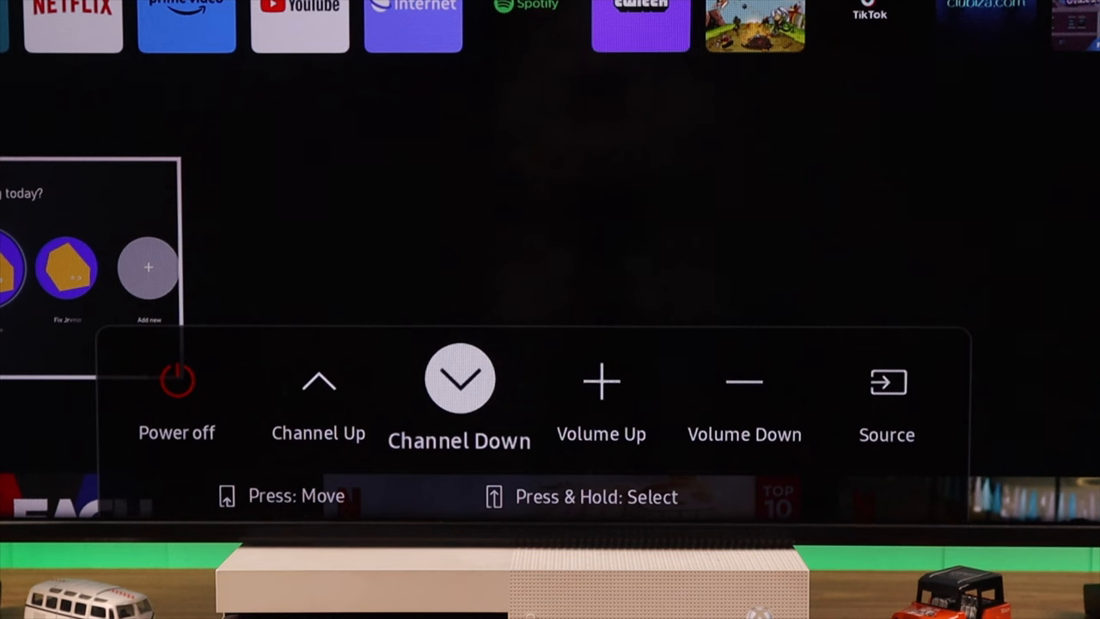
left_click(887, 379)
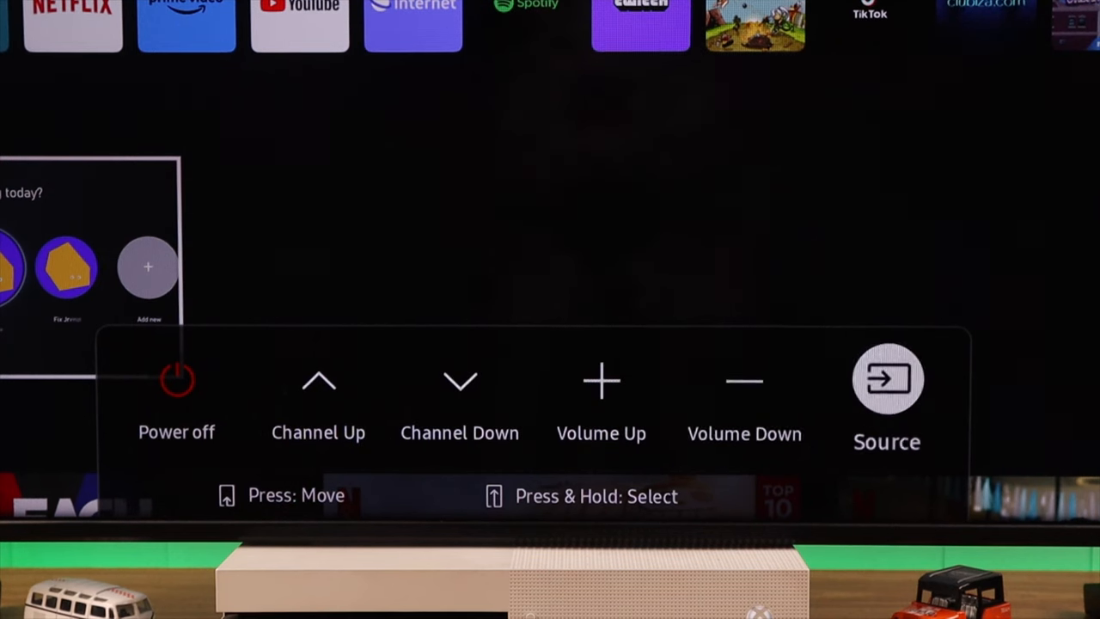